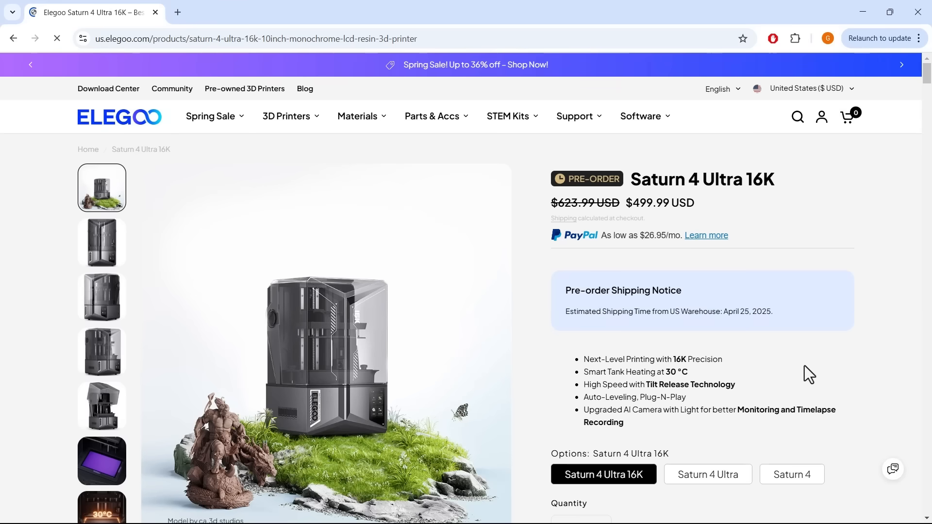
Switch the Elegoo product page option to the Saturn 4 Ultra variant
left_click(708, 474)
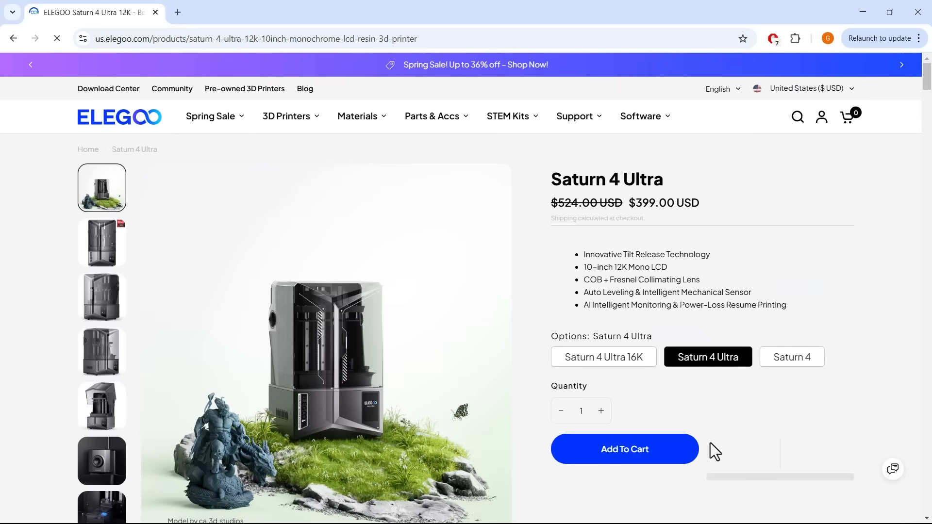
mouse_move(735, 413)
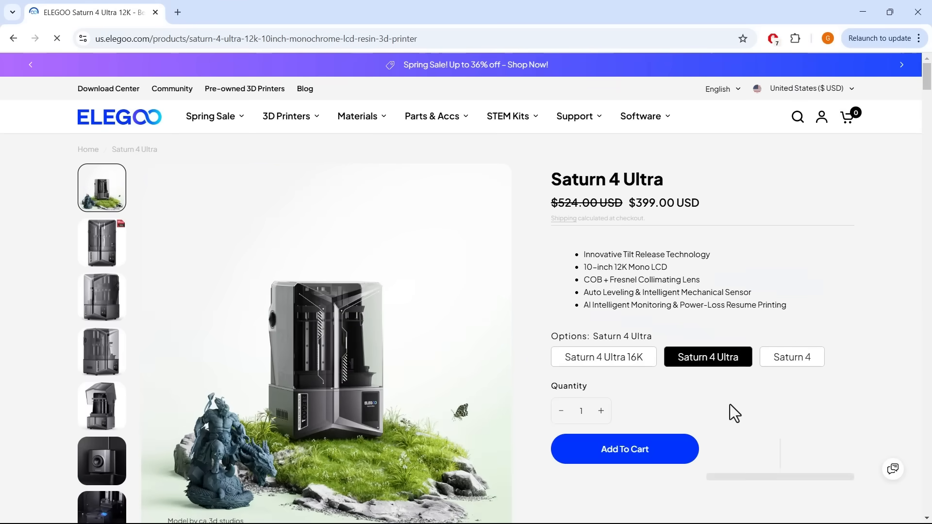
left_click(602, 356)
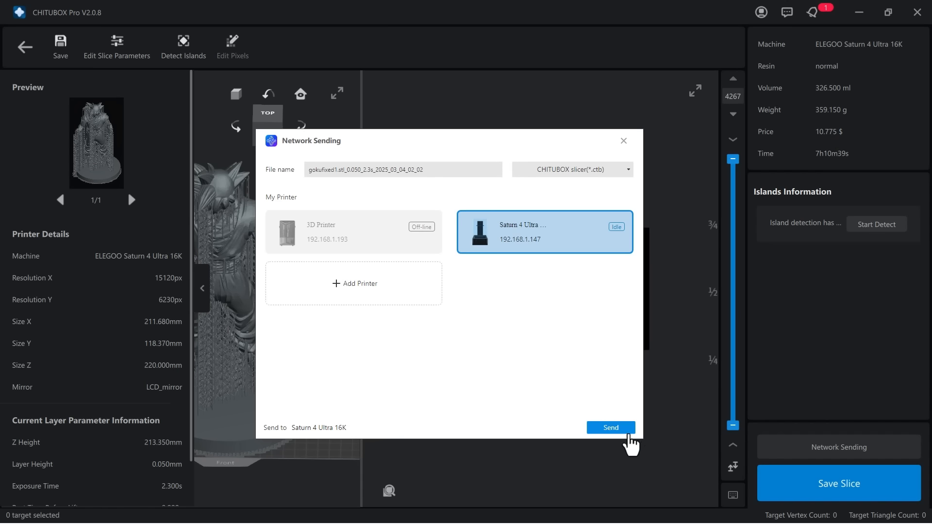
Send the sliced Goku file to the Saturn 4 Ultra printer at 192.168.1.147
left_click(609, 427)
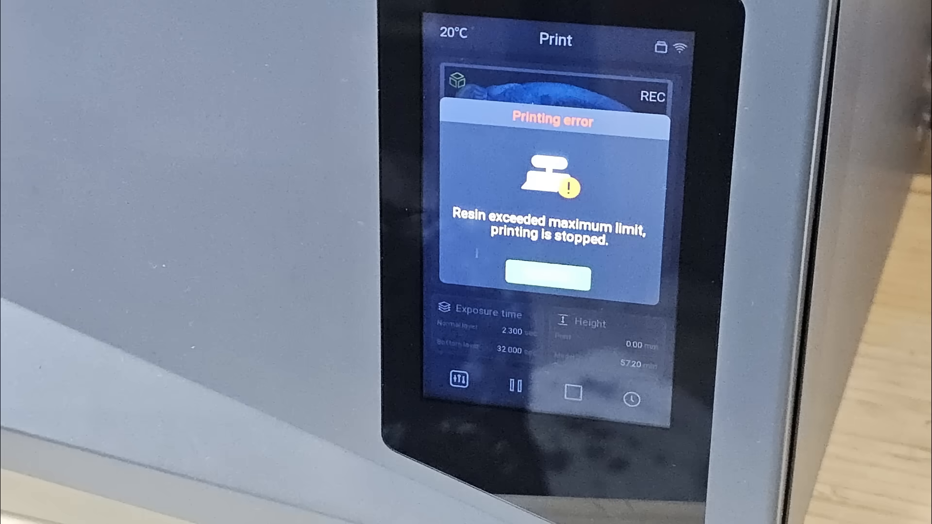
Confirm the 'resin exceeded maximum limit' printing error on the printer touchscreen
left_click(548, 276)
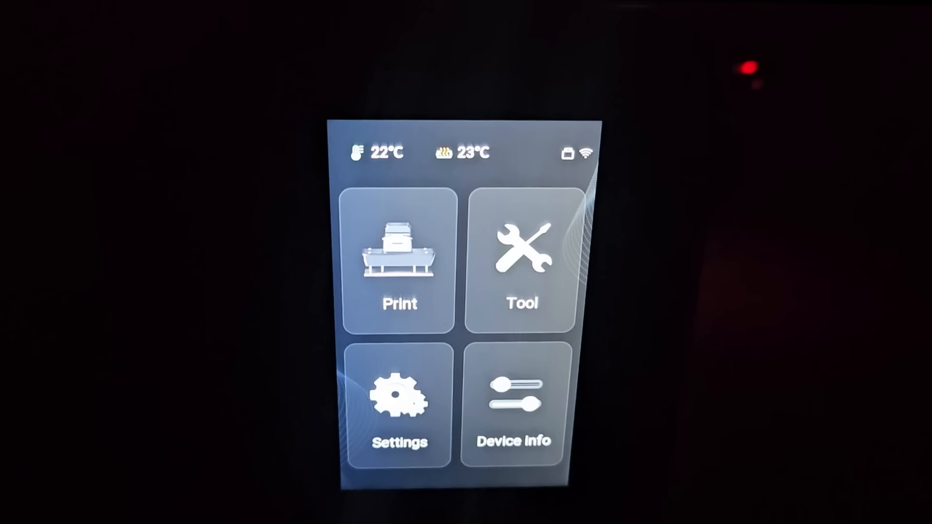
left_click(399, 261)
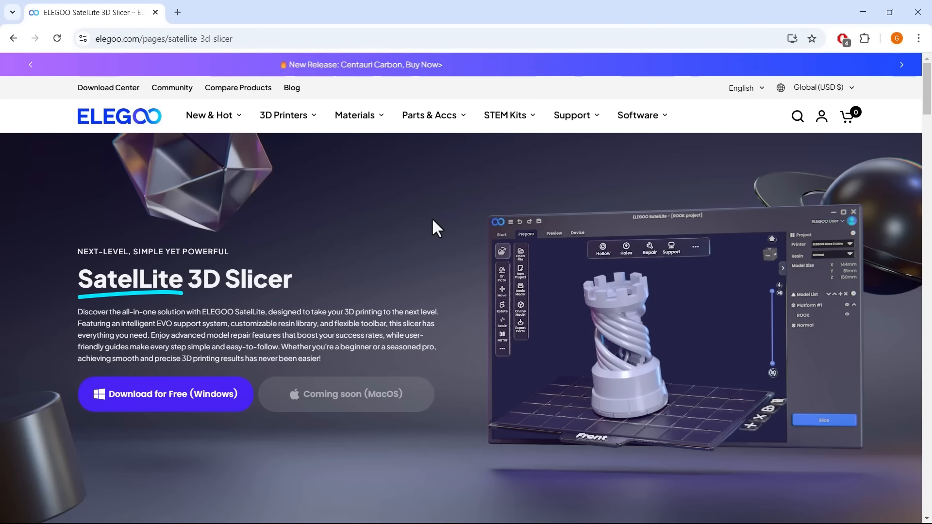
Scroll the SatelLite slicer page from Advanced Model Repair Tools to Intuitive User Interface
scroll("down", 3)
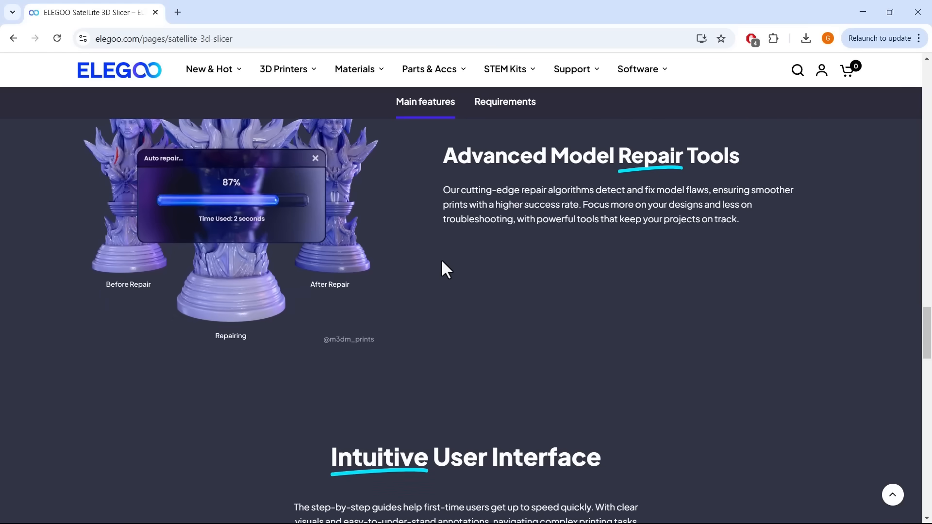
scroll("down", 3)
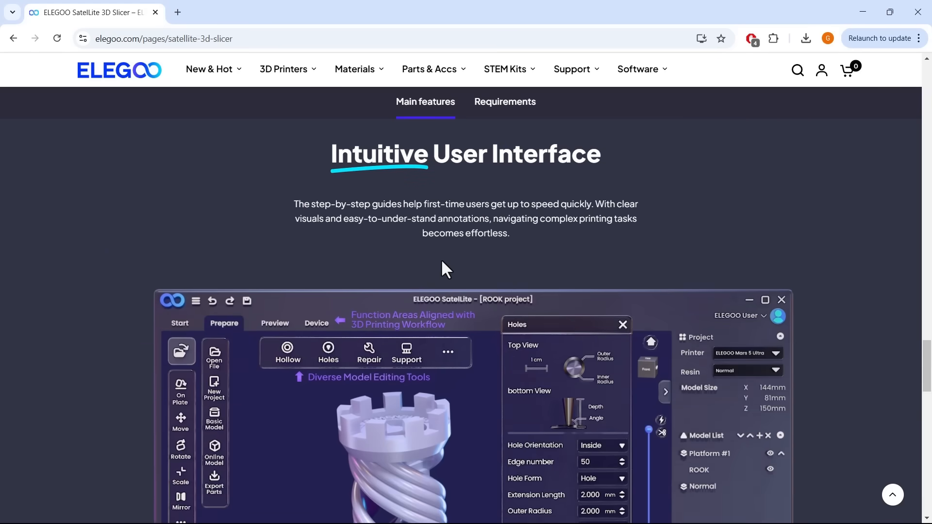
scroll("down", 3)
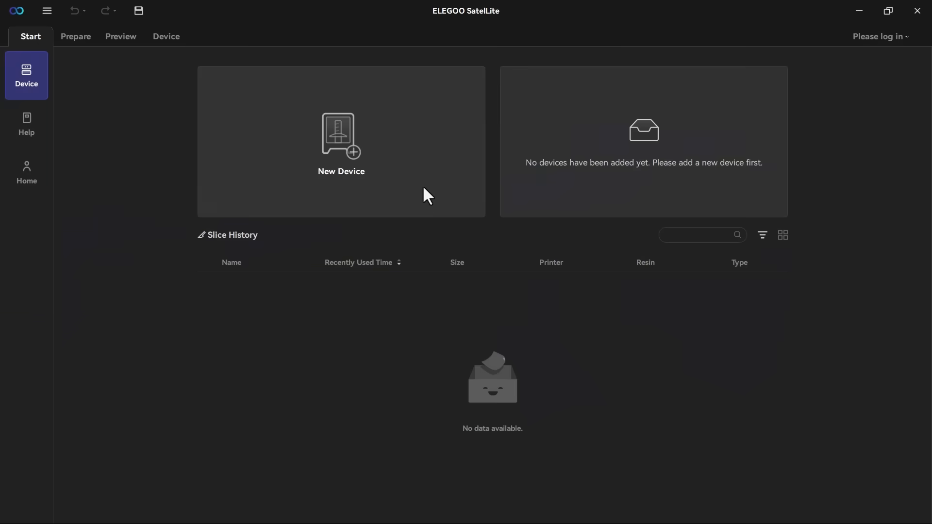
Add an ELEGOO Saturn 4 Ultra 16K device with its Normal resin profile and apply it
left_click(340, 143)
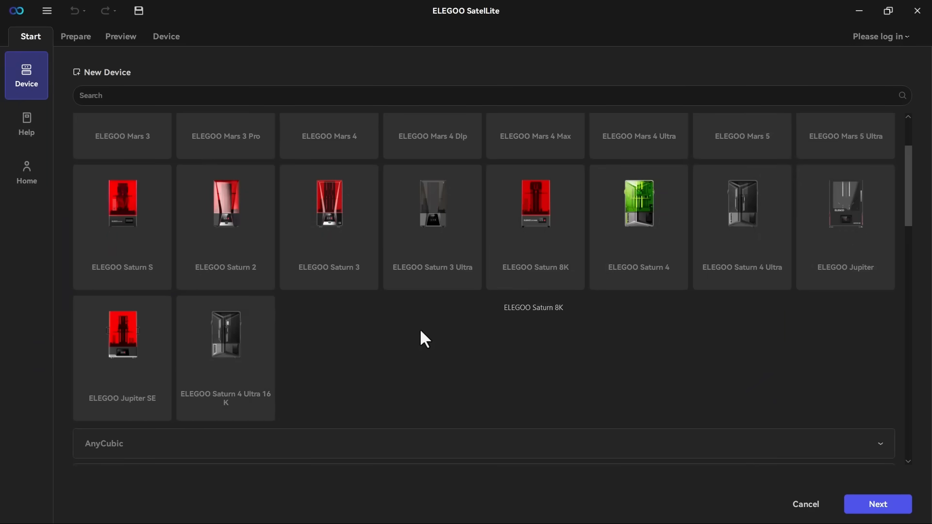
left_click(878, 503)
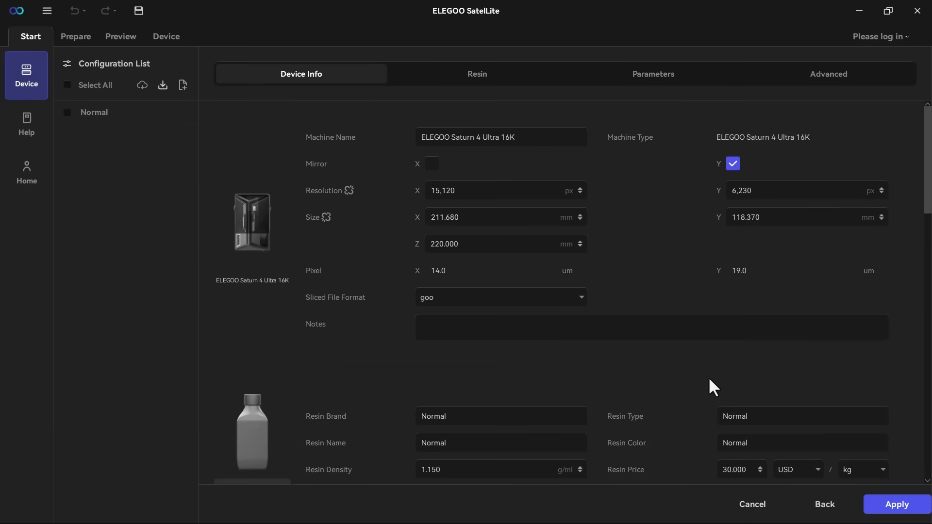
left_click(476, 74)
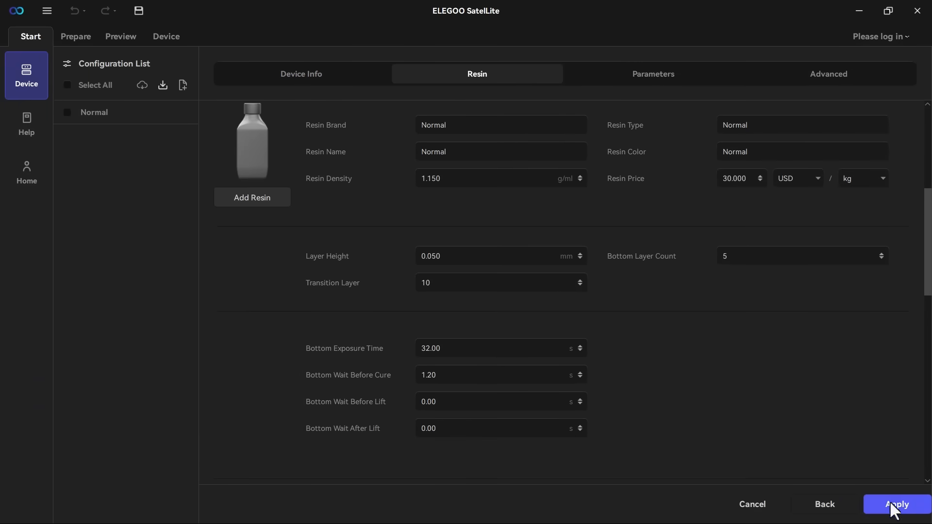
left_click(896, 504)
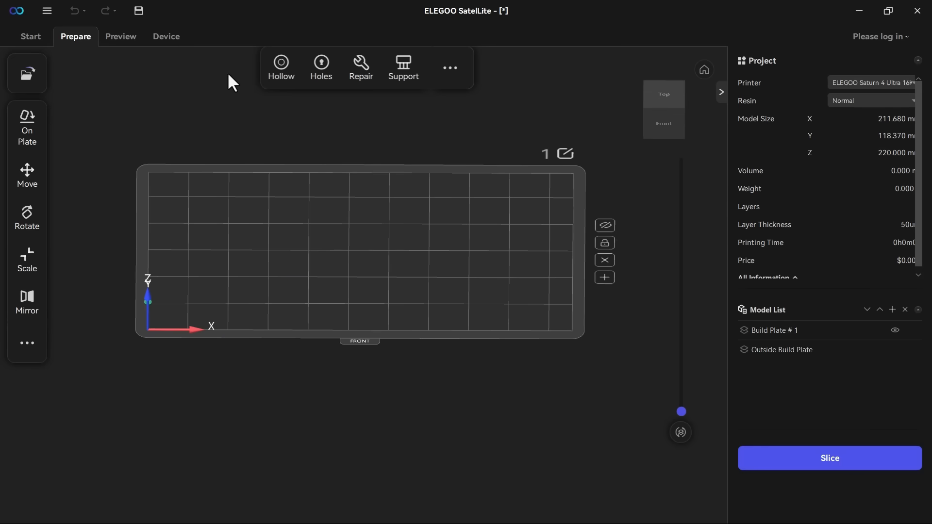
left_click(166, 36)
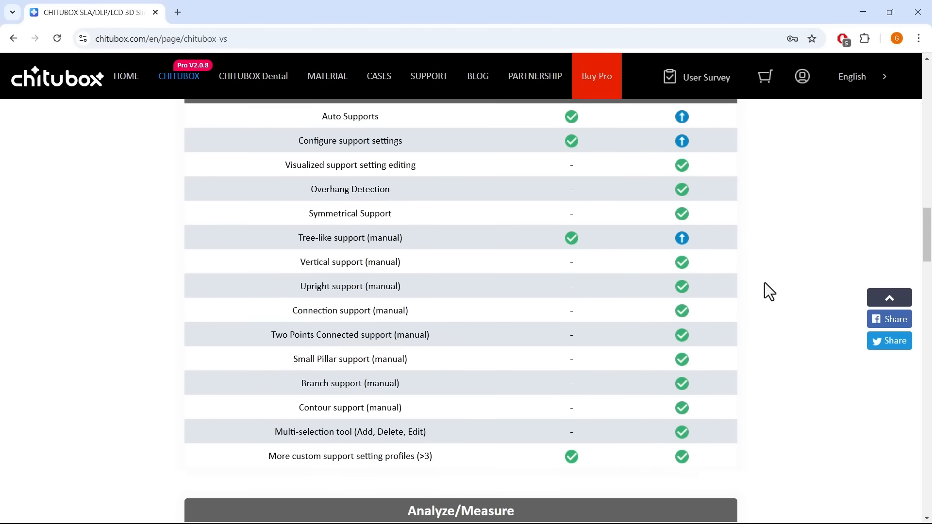
Scroll the chitubox-vs page to the support features comparison table
scroll("down", 3)
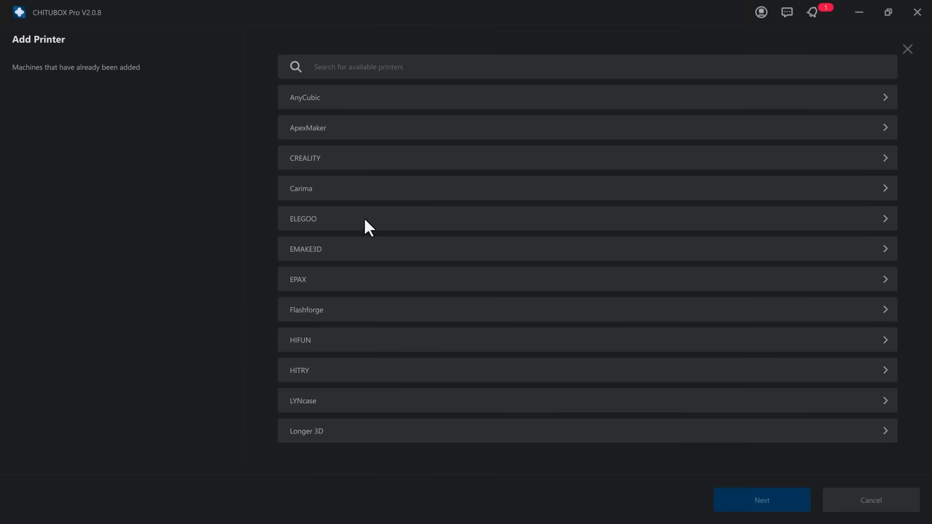
Add the ELEGOO Saturn 4 Ultra 16K from the ELEGOO brand list as the slicing printer
left_click(303, 219)
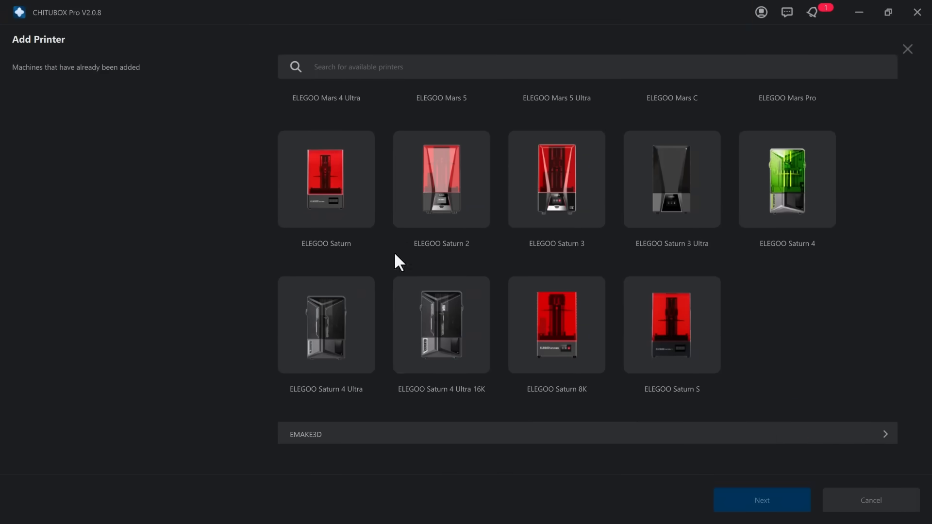
left_click(440, 325)
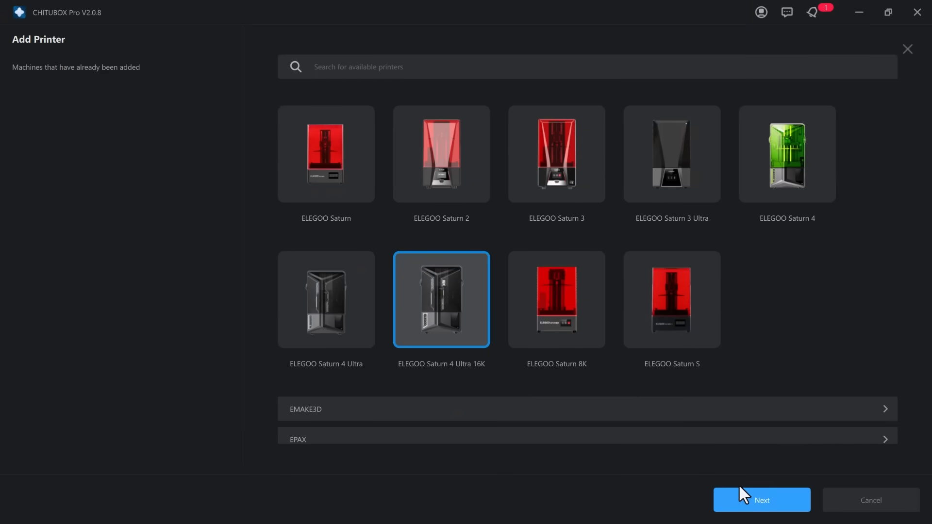
left_click(761, 499)
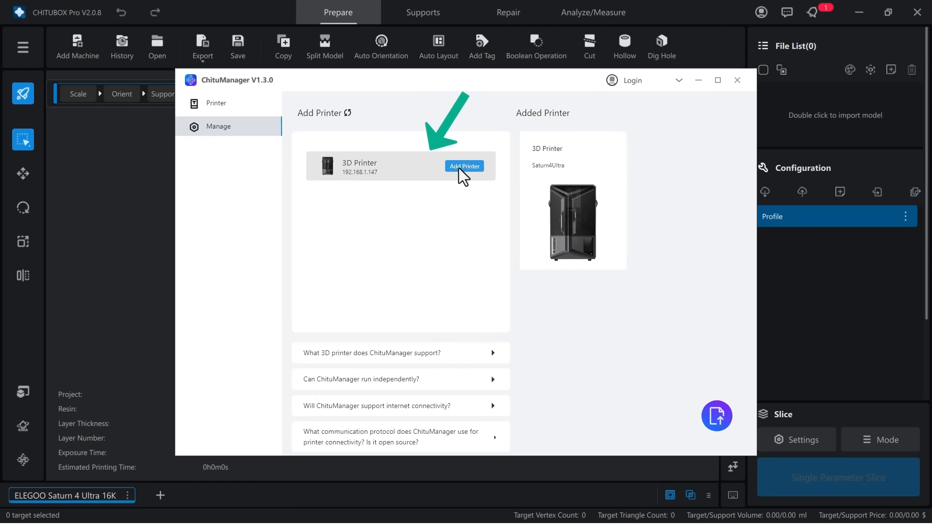
Add the discovered Saturn 4 Ultra 16K at 192.168.1.147 and check its status
left_click(464, 166)
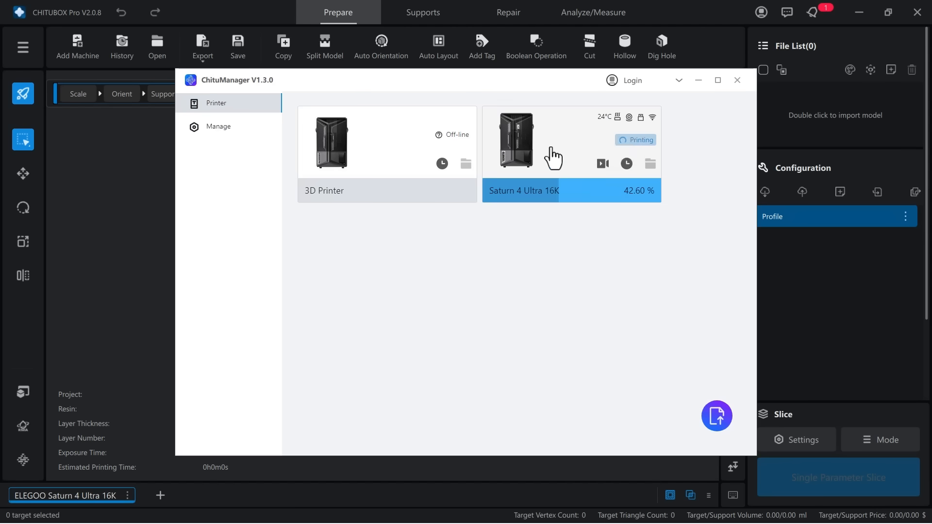
left_click(602, 165)
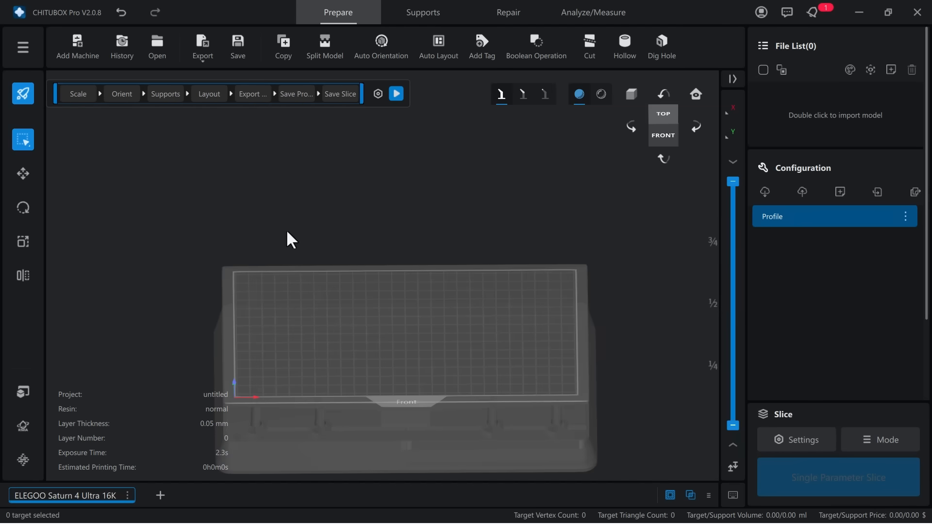
Load gokufixed1.stl and scale it with locked ratio to 210 mm in Z (66.88%)
left_click(22, 46)
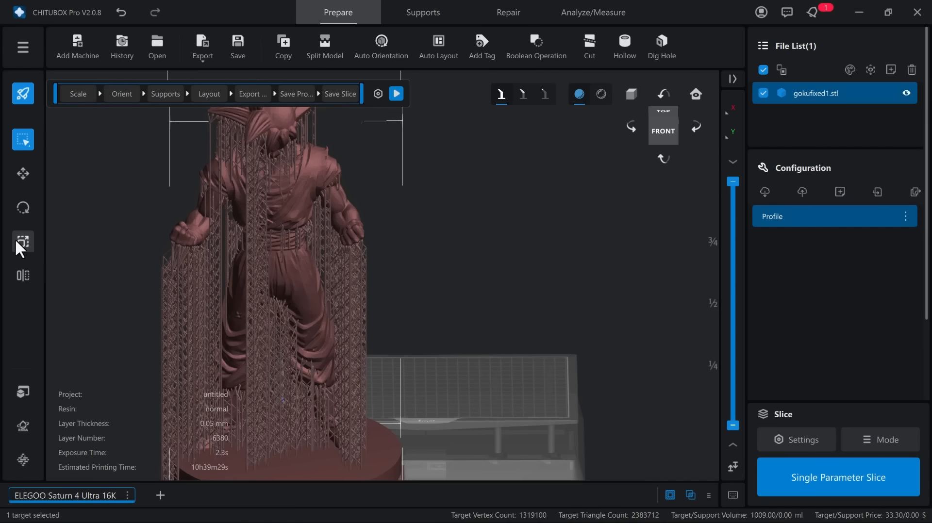
left_click(22, 242)
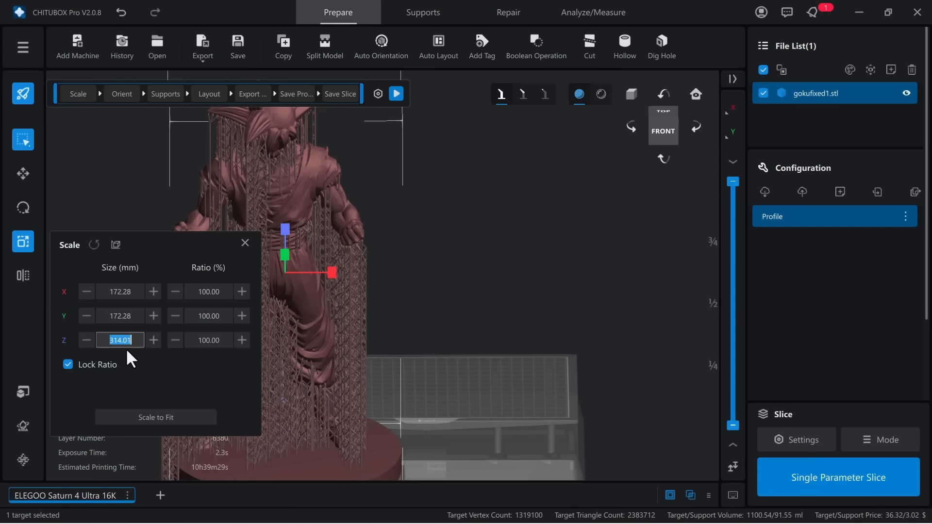
type("210")
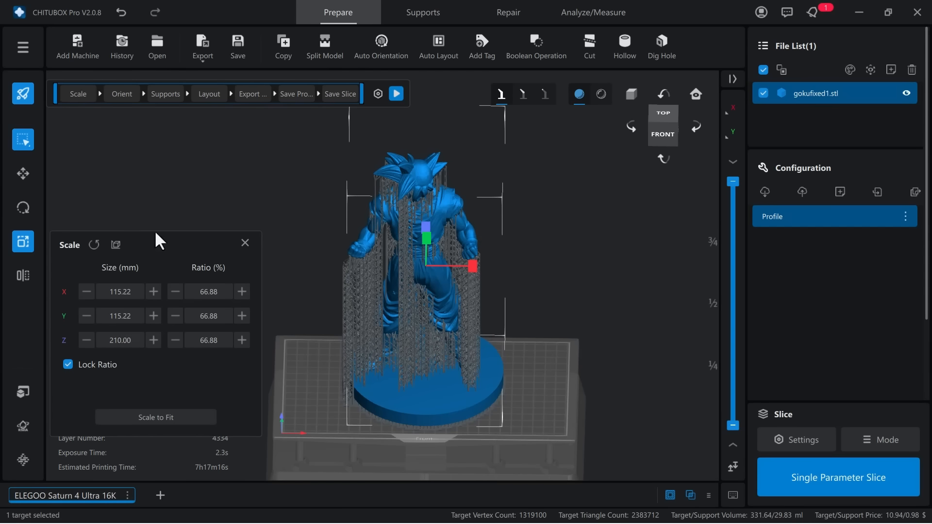
Slice the scaled Goku model and start printing it on the Saturn 4 Ultra 16K over the network
left_click(838, 478)
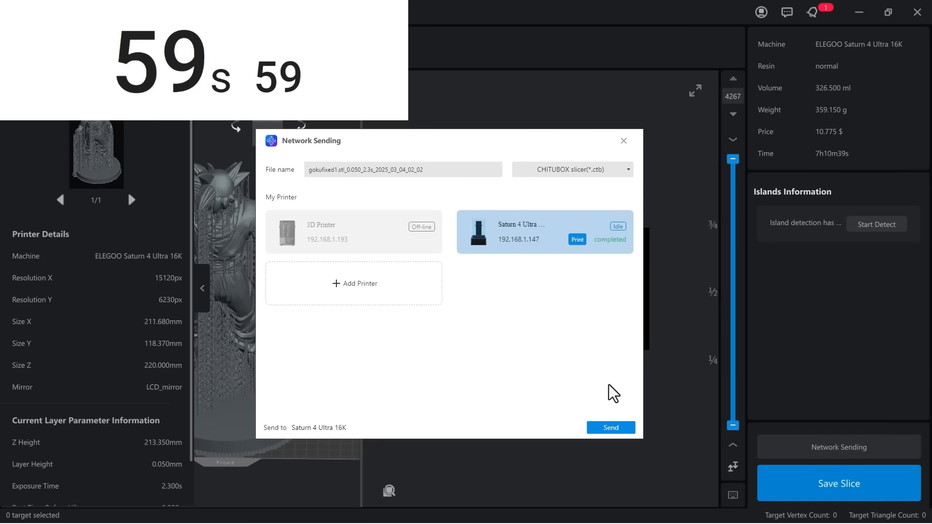
left_click(575, 240)
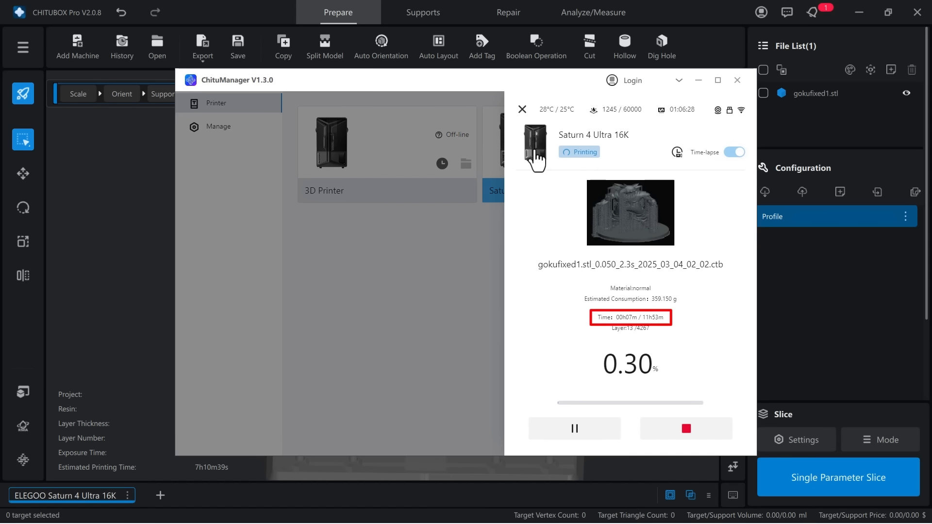
mouse_move(680, 332)
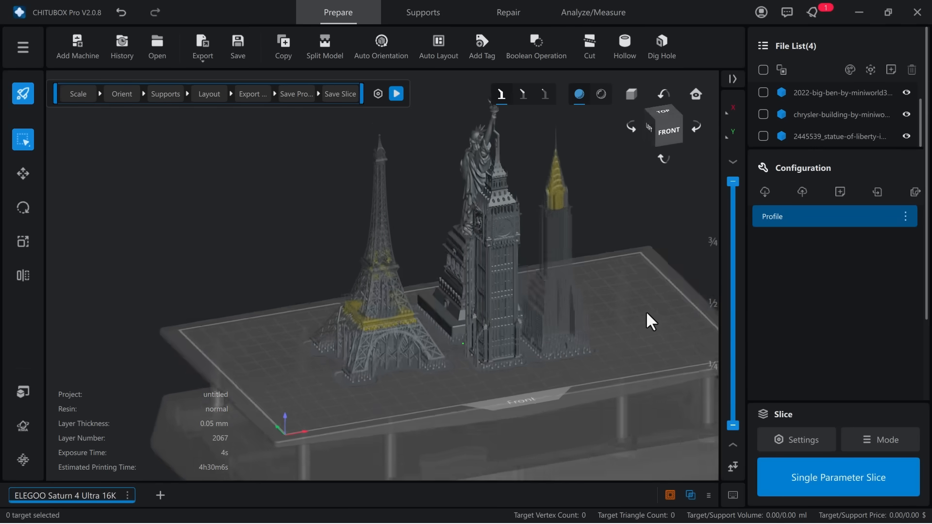
Orbit the plate to inspect the four supported landmark models from another side
left_click_drag(649, 321, 507, 335)
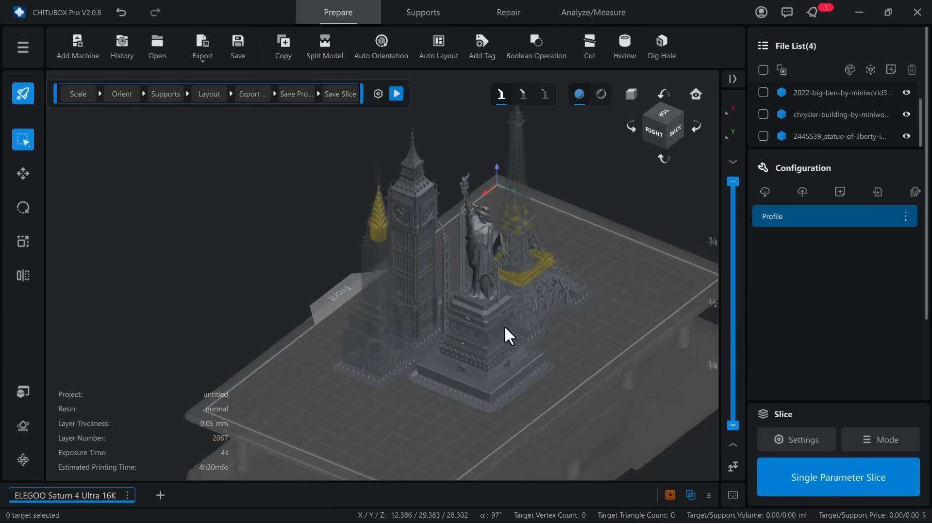